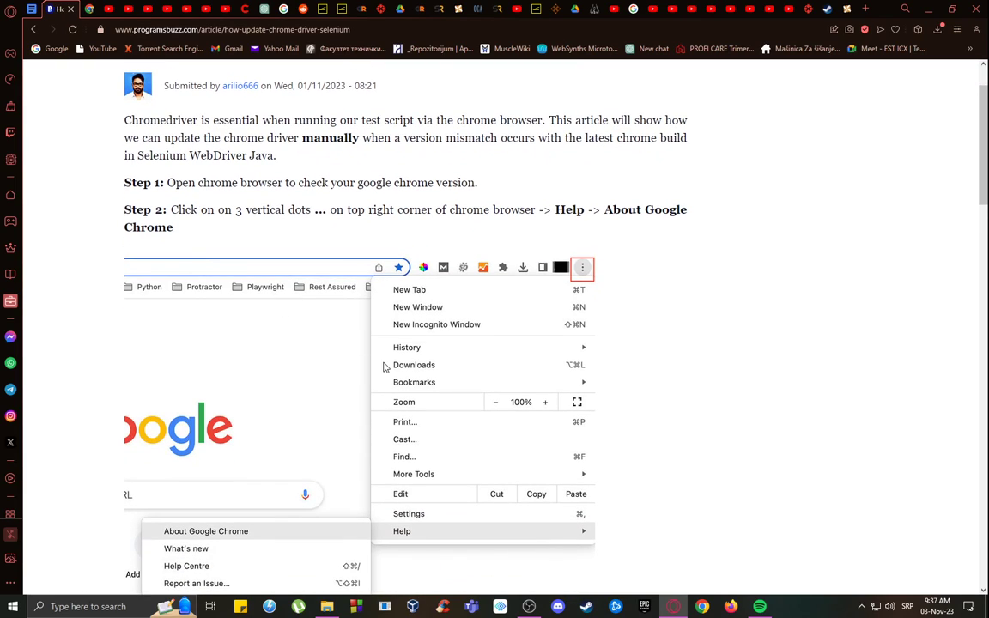
{"action": "mouse_move", "coordinate": [565, 294]}
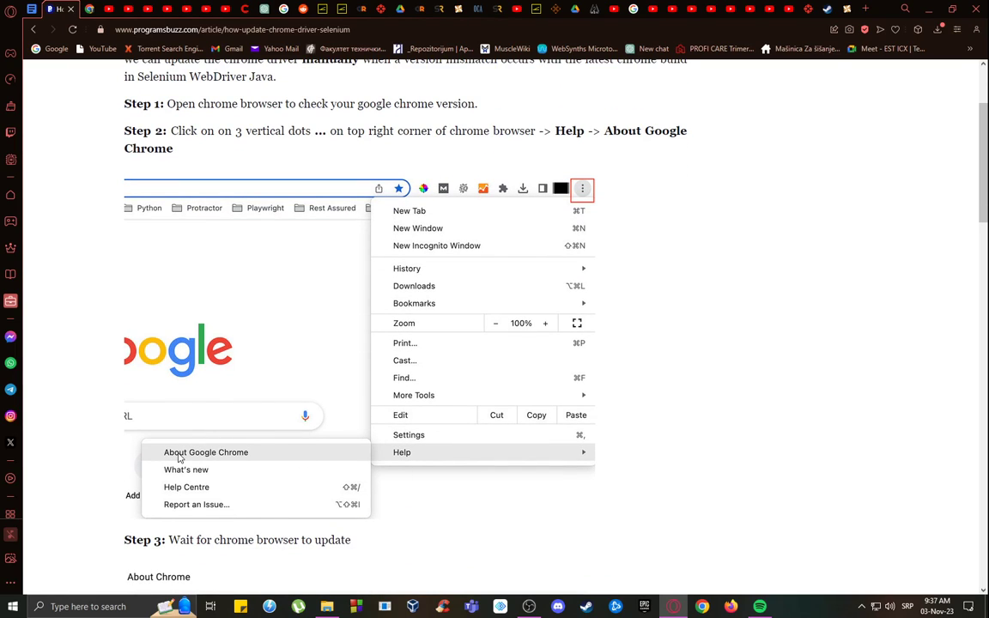
Step: Scroll the ChromeDriver article down to Step 3 and the About Chrome version 112 screenshot
{"action": "scroll", "scroll_direction": "down", "scroll_amount": 3}
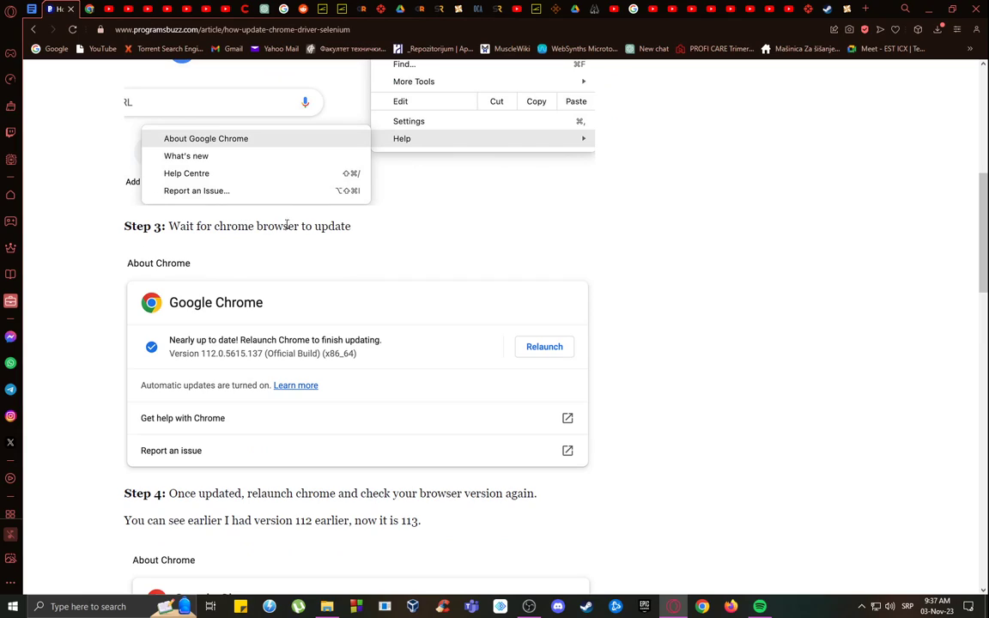
{"action": "mouse_move", "coordinate": [246, 334]}
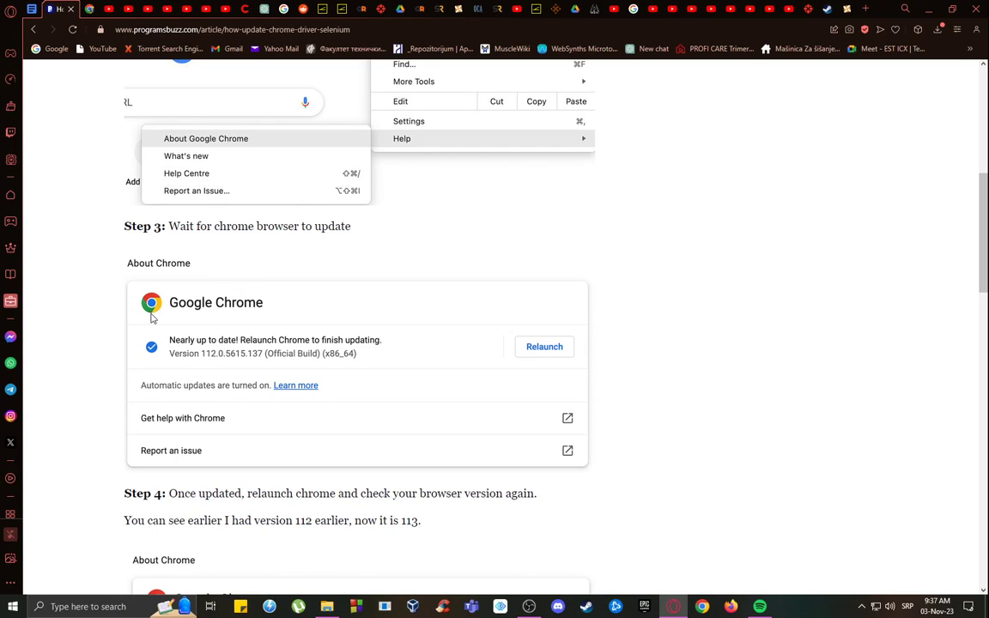
{"action": "mouse_move", "coordinate": [290, 307]}
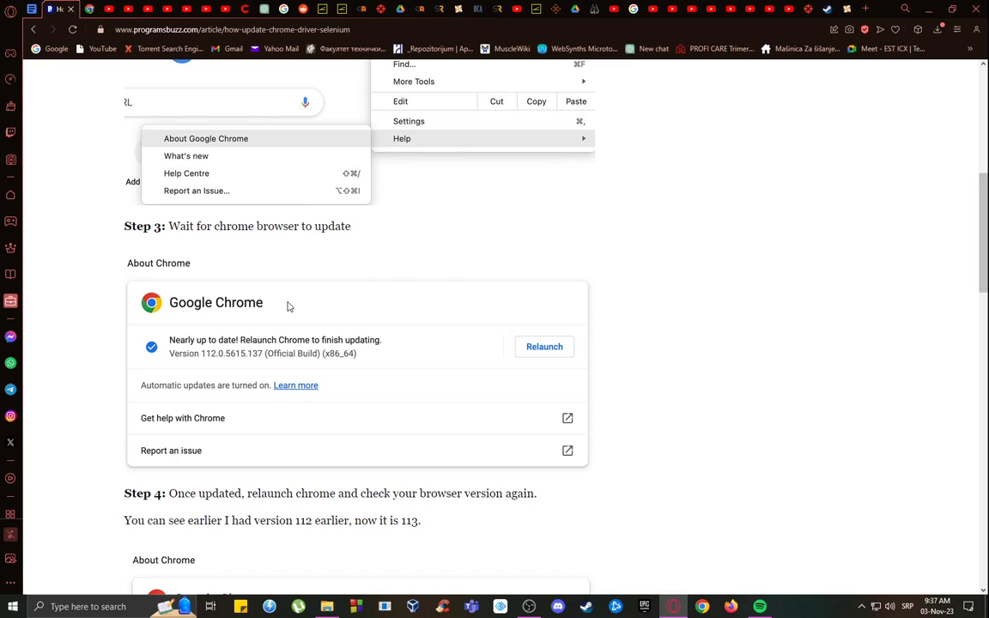
Step: Scroll past Steps 4–6 to the Downloads list and the Index of /113.0.5672.63/ screenshot
{"action": "scroll", "scroll_direction": "down", "scroll_amount": 3}
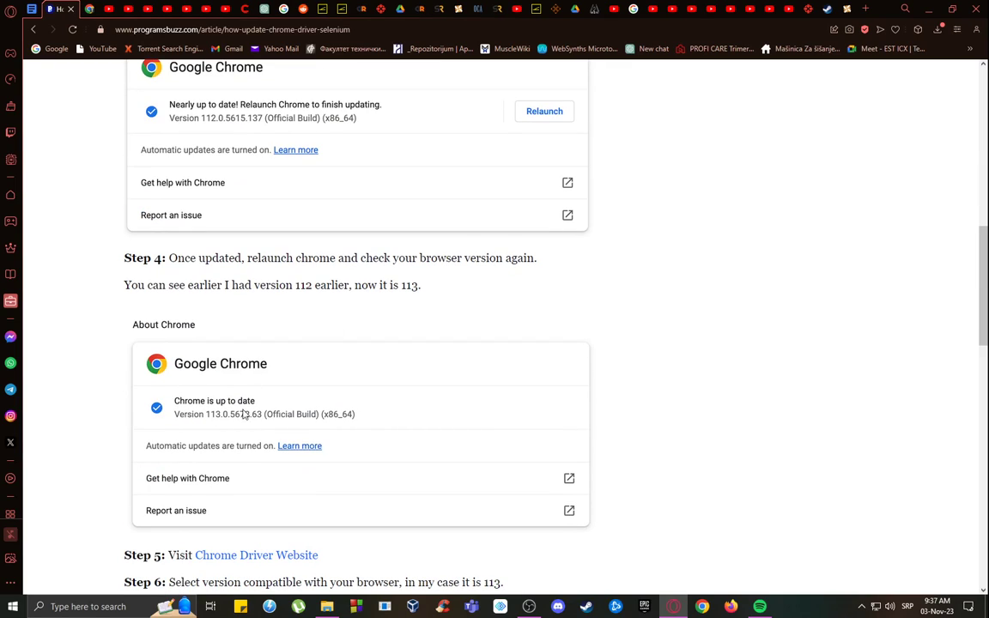
{"action": "mouse_move", "coordinate": [145, 425]}
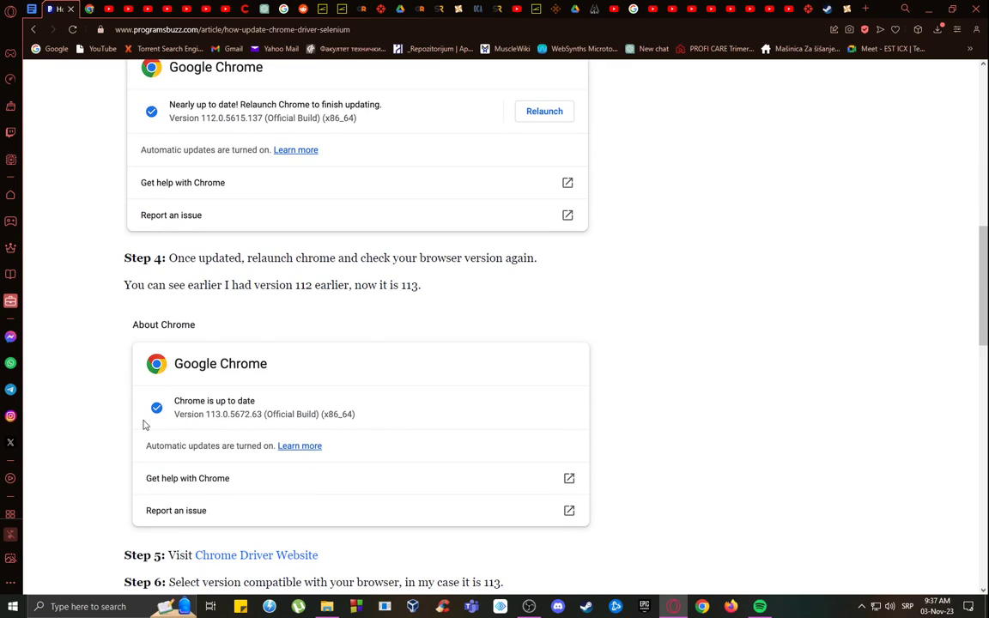
{"action": "mouse_move", "coordinate": [260, 407]}
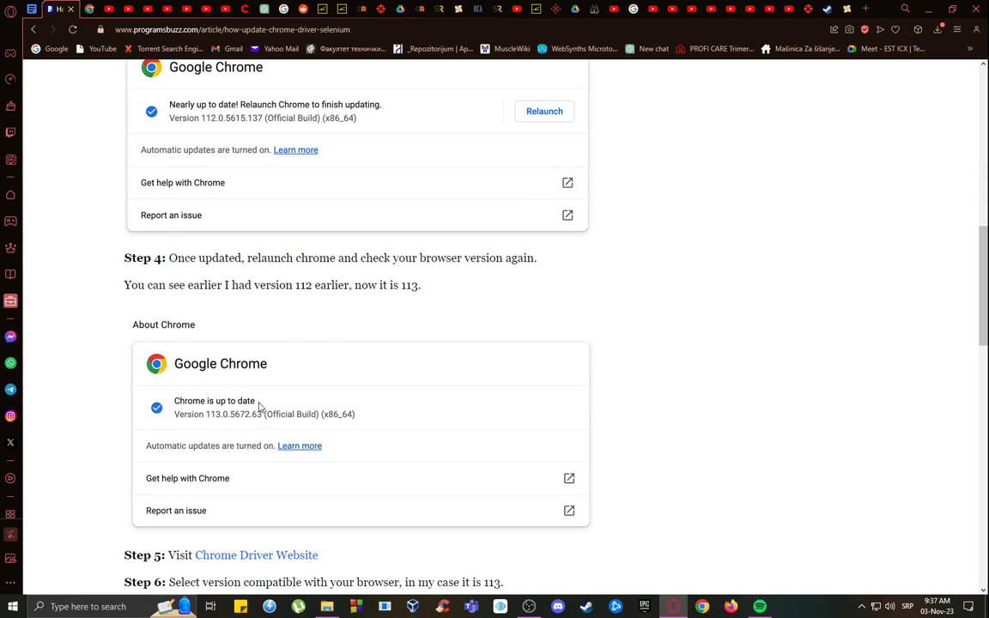
{"action": "mouse_move", "coordinate": [206, 422]}
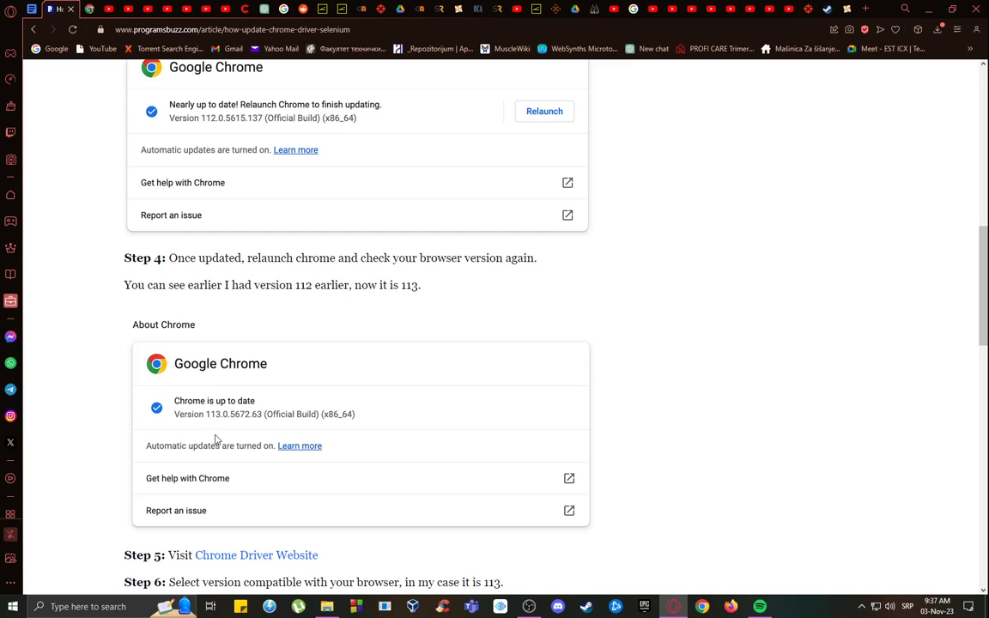
{"action": "mouse_move", "coordinate": [231, 416]}
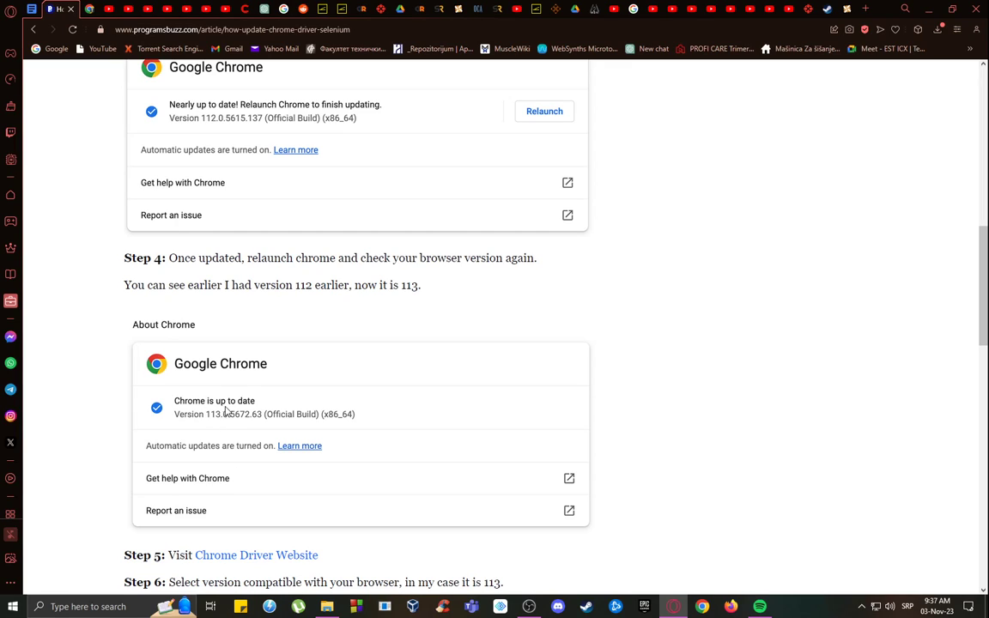
{"action": "scroll", "scroll_direction": "down", "scroll_amount": 3}
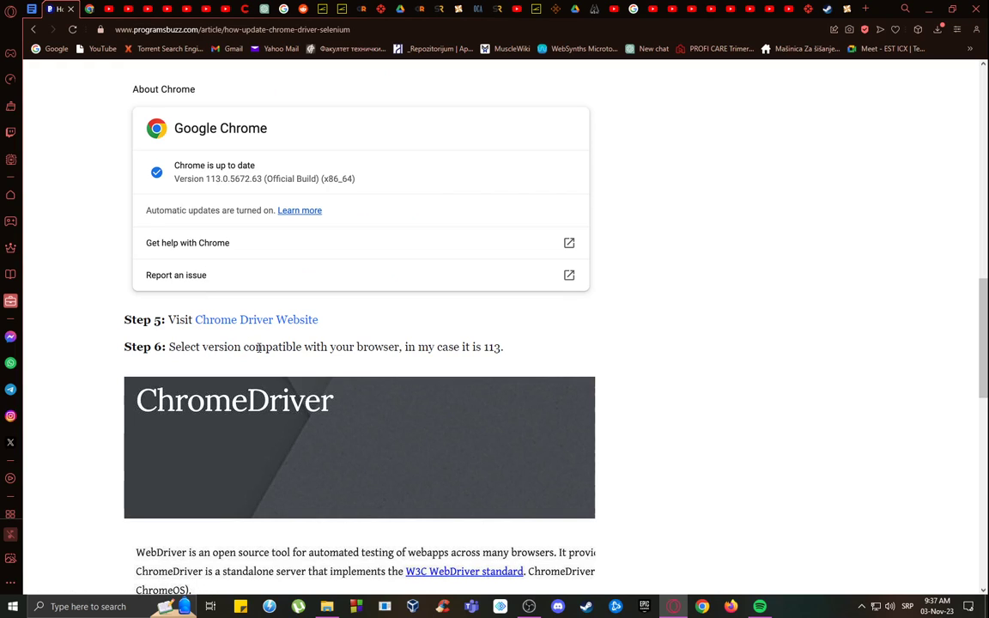
{"action": "scroll", "scroll_direction": "down", "scroll_amount": 3}
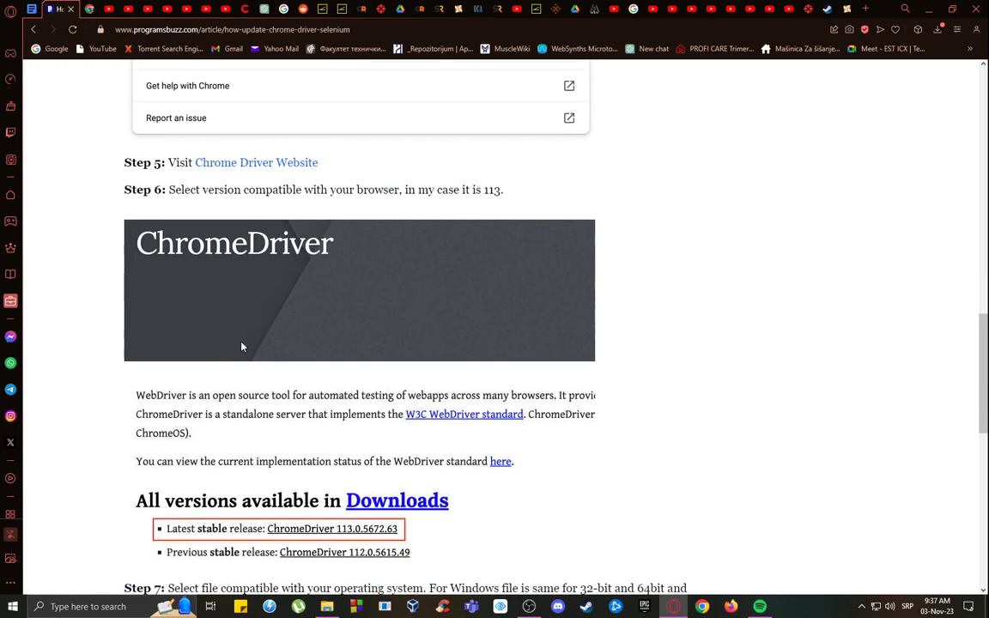
{"action": "scroll", "scroll_direction": "down", "scroll_amount": 3}
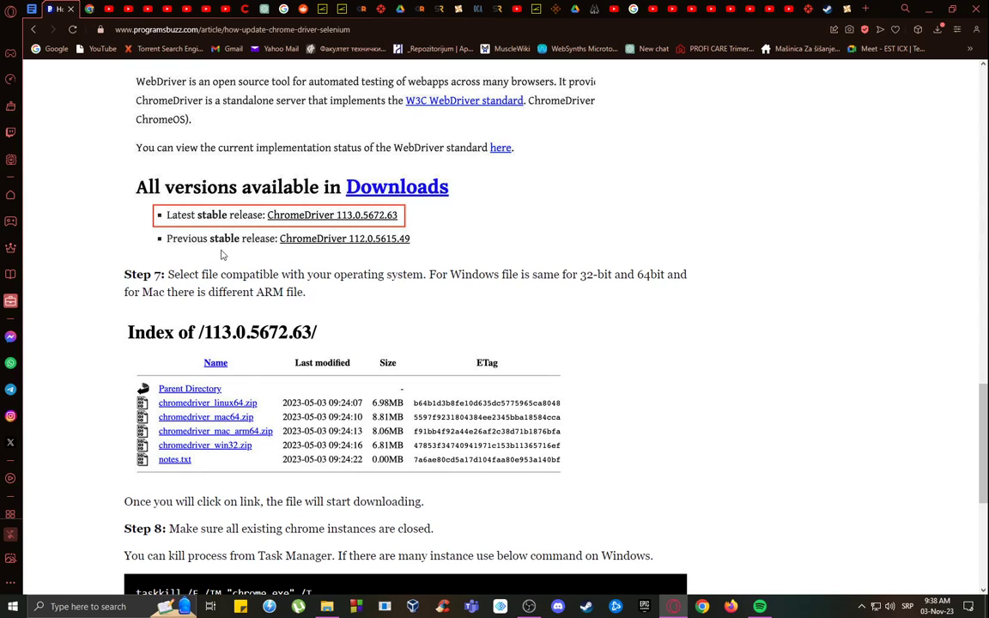
Step: Scroll down to Steps 8–9 on closing Chrome and replacing the old ChromeDriver executable
{"action": "scroll", "scroll_direction": "down", "scroll_amount": 3}
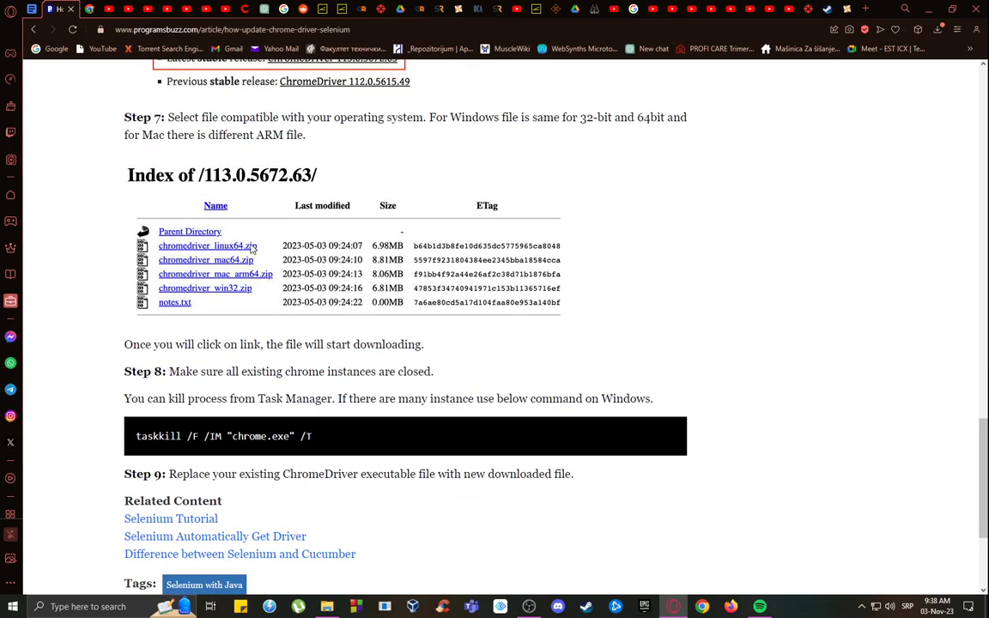
{"action": "mouse_move", "coordinate": [576, 284]}
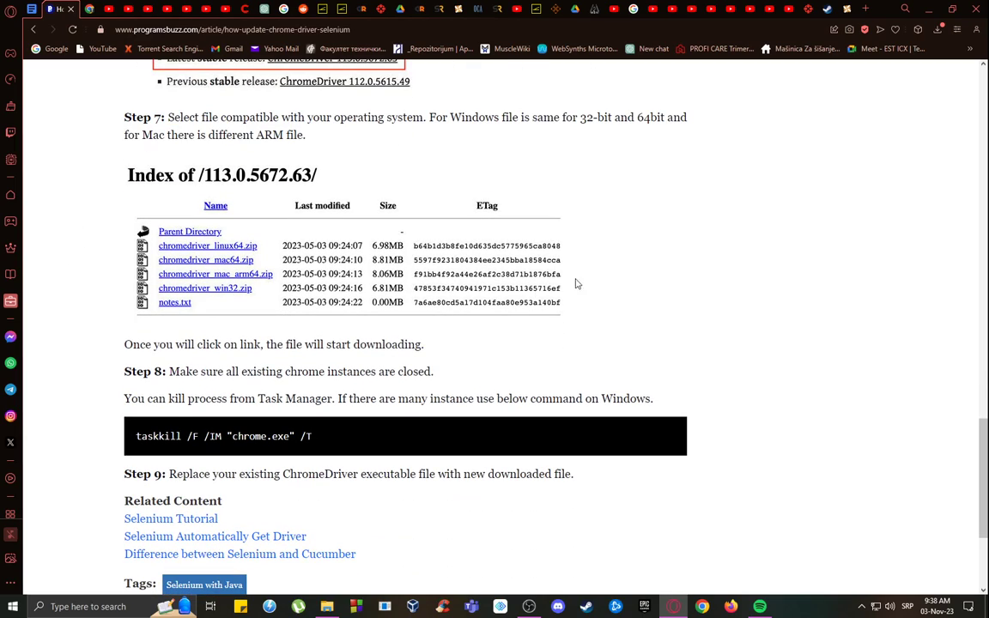
{"action": "mouse_move", "coordinate": [252, 372]}
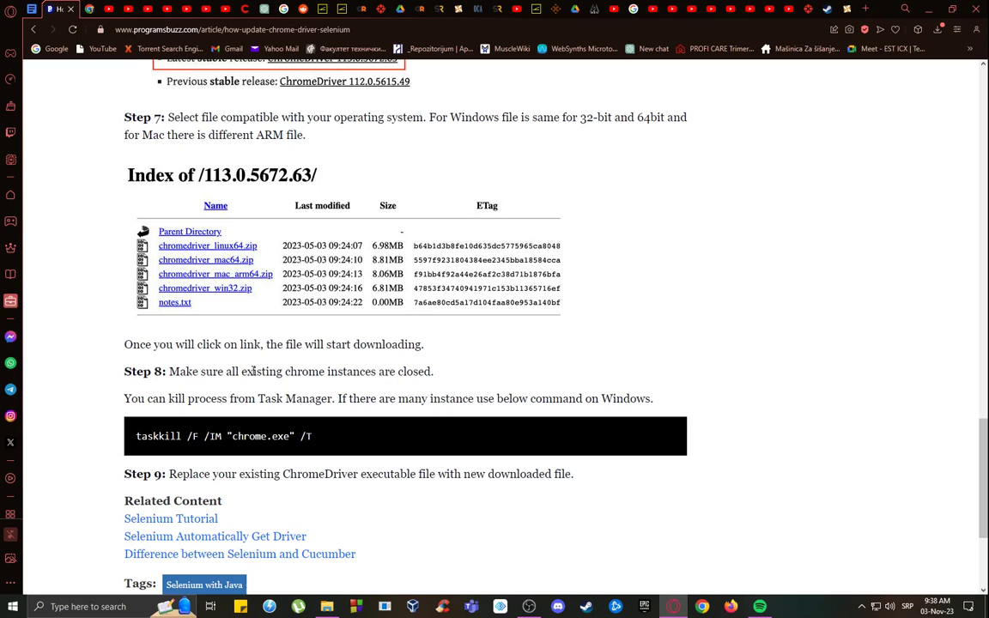
{"action": "mouse_move", "coordinate": [321, 181]}
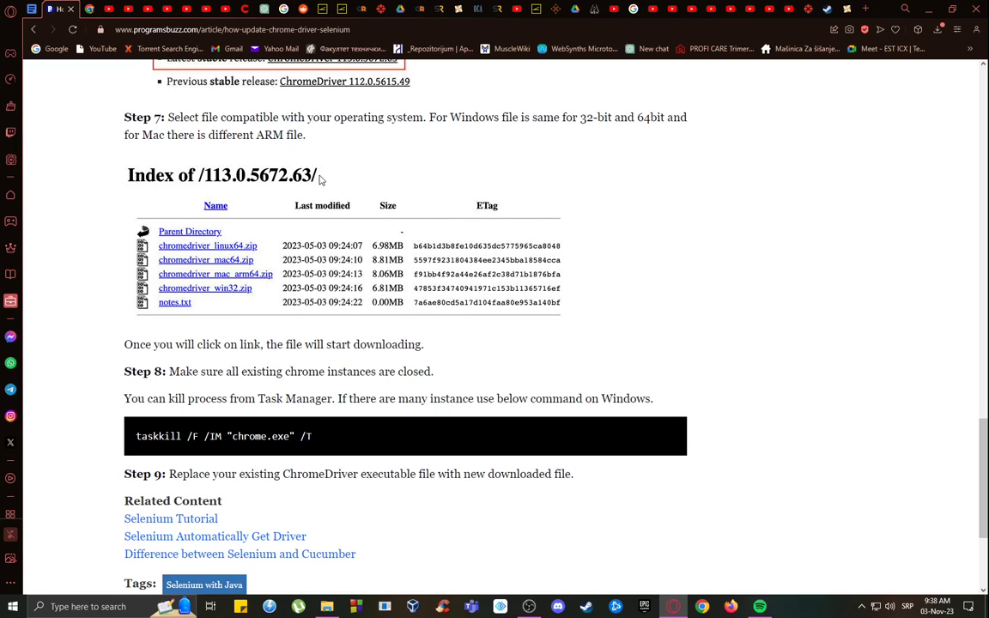
{"action": "mouse_move", "coordinate": [307, 250]}
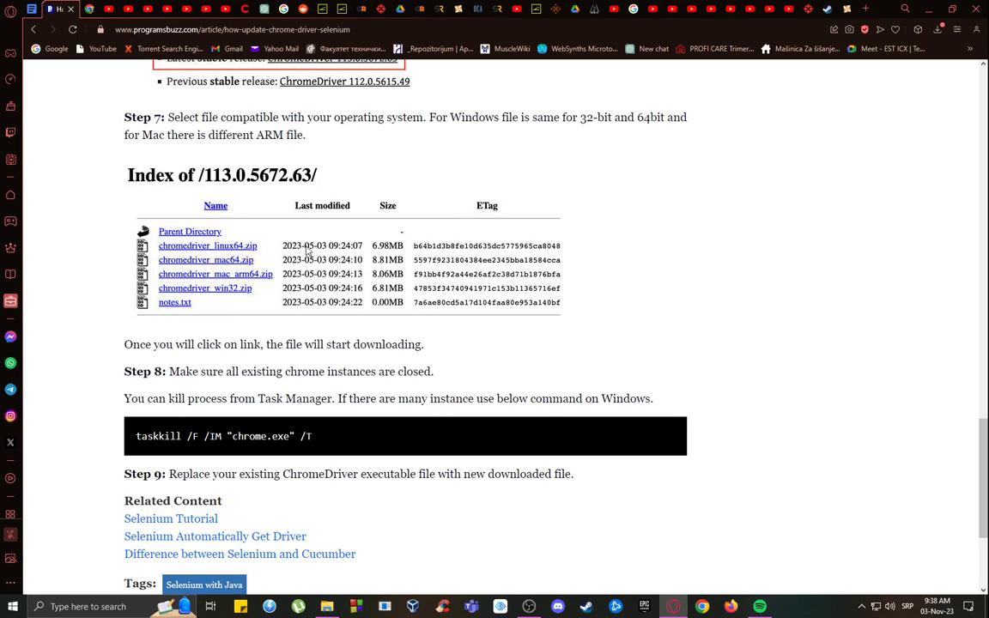
{"action": "mouse_move", "coordinate": [225, 334]}
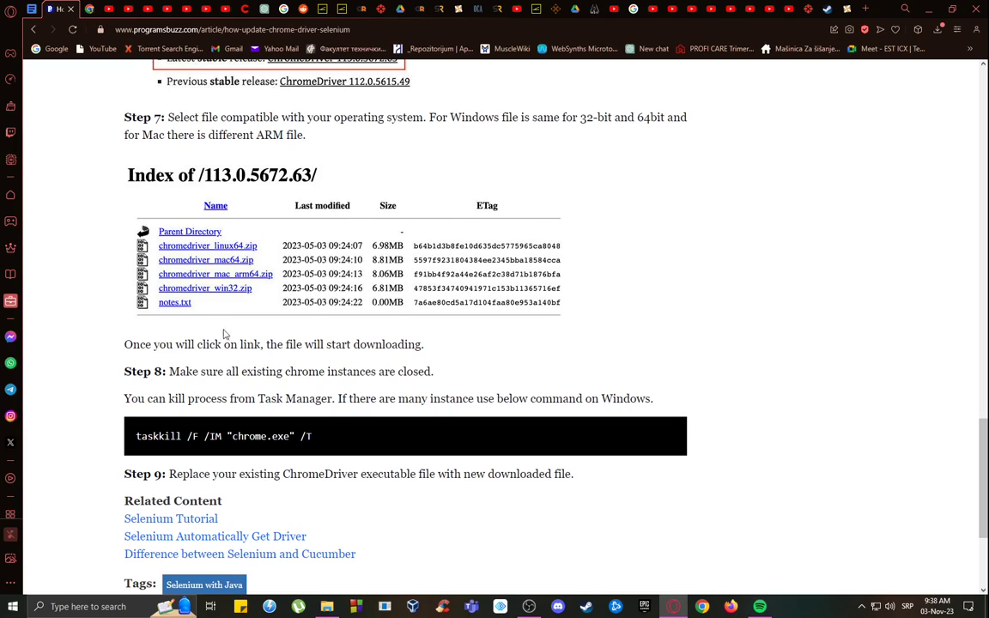
{"action": "mouse_move", "coordinate": [247, 378]}
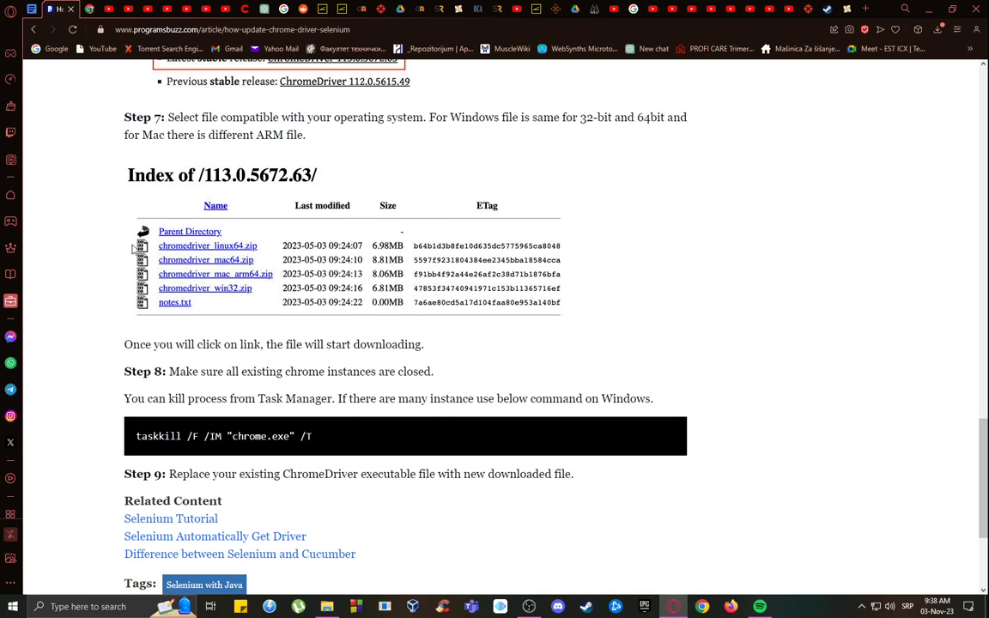
{"action": "mouse_move", "coordinate": [193, 281]}
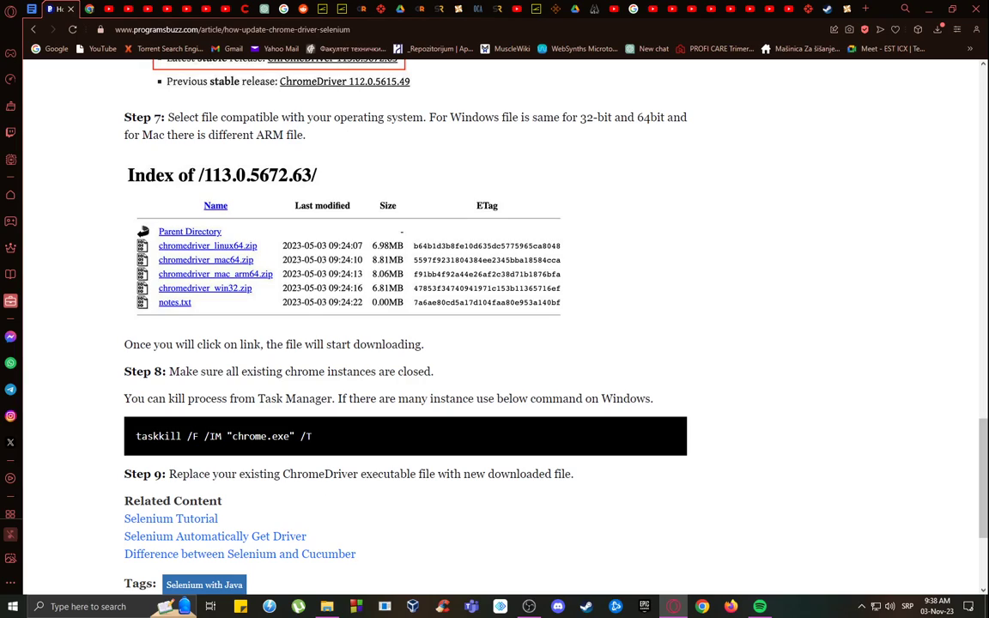
{"action": "mouse_move", "coordinate": [215, 434]}
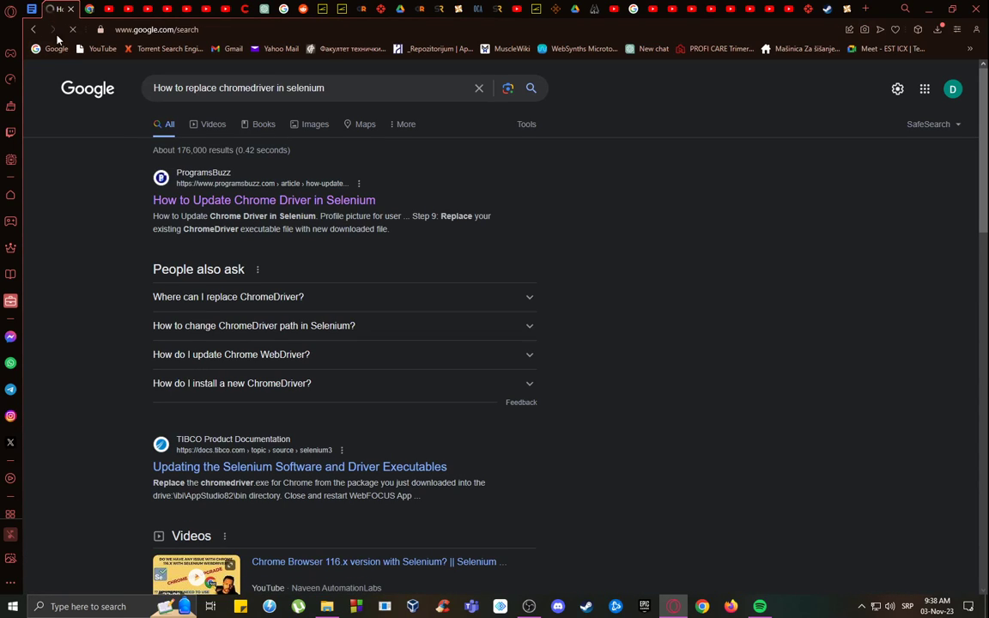
Step: Go forward to the ProgramsBuzz article and close the ad-blocker notice
{"action": "left_click", "coordinate": [264, 200]}
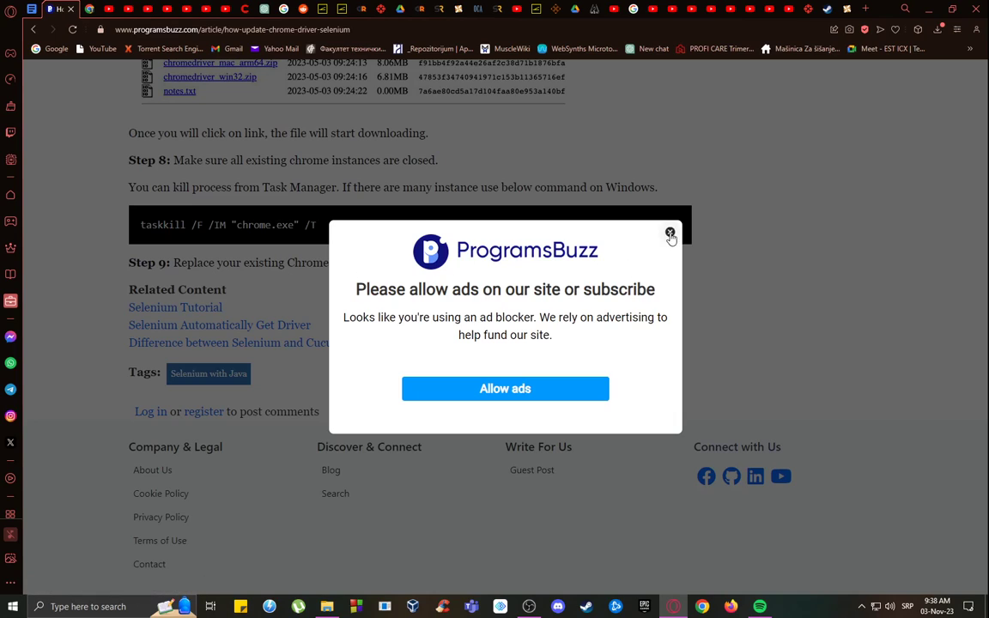
{"action": "left_click", "coordinate": [671, 234]}
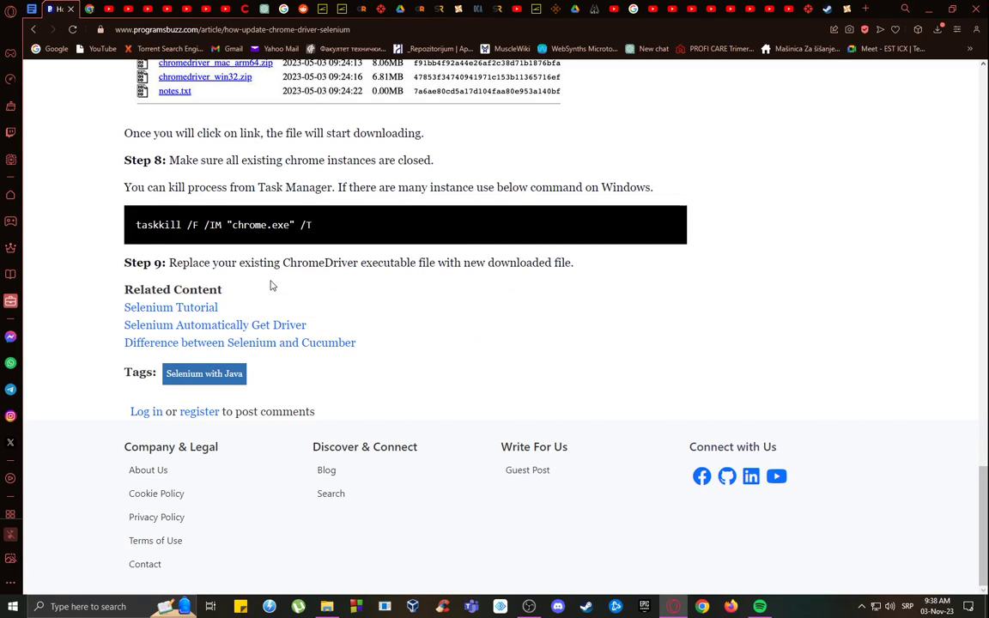